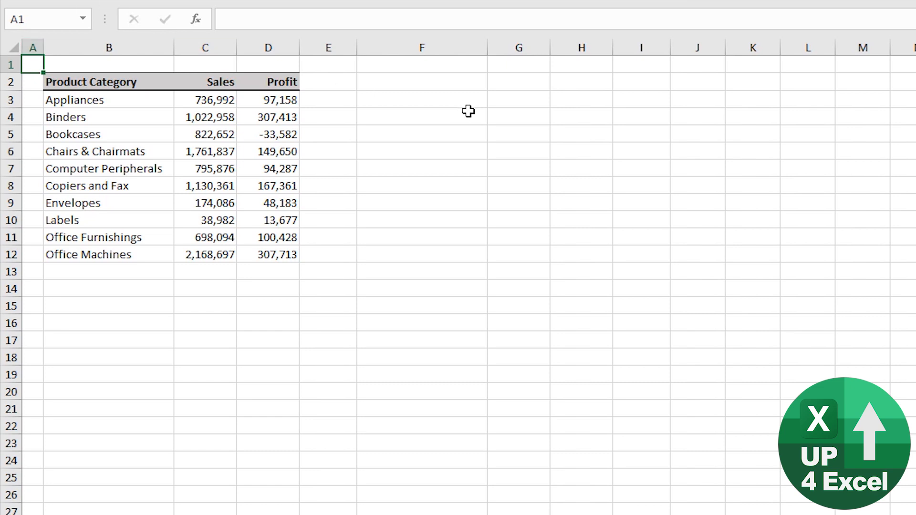
Select the entire worksheet from empty cell G7 with Ctrl+A
left_click(518, 168)
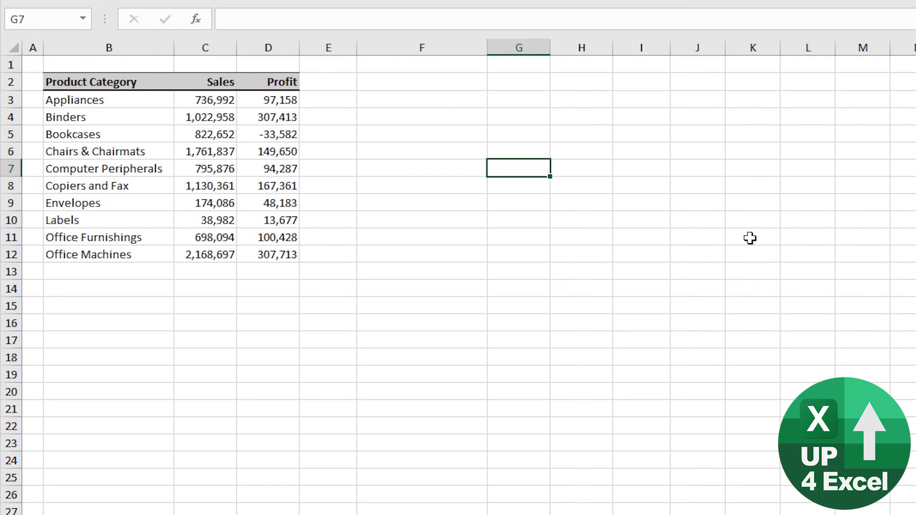
key("ctrl+a")
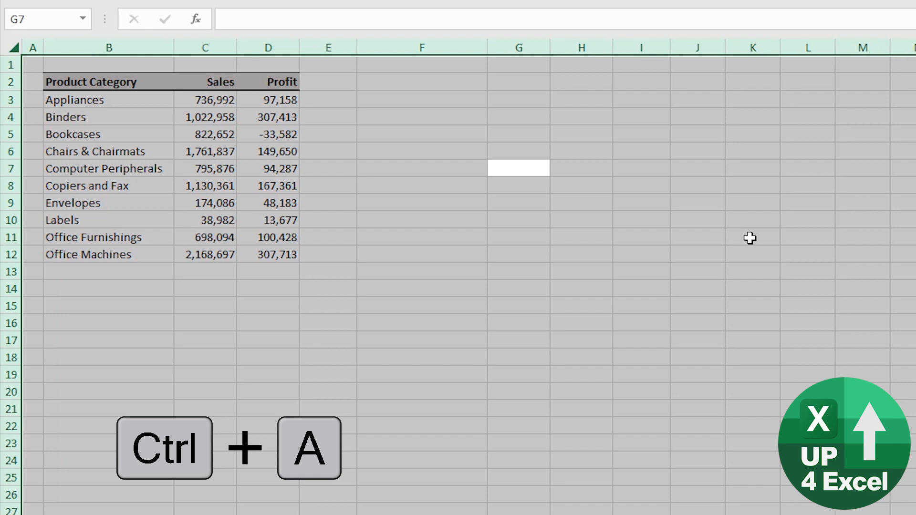
key("ctrl+a")
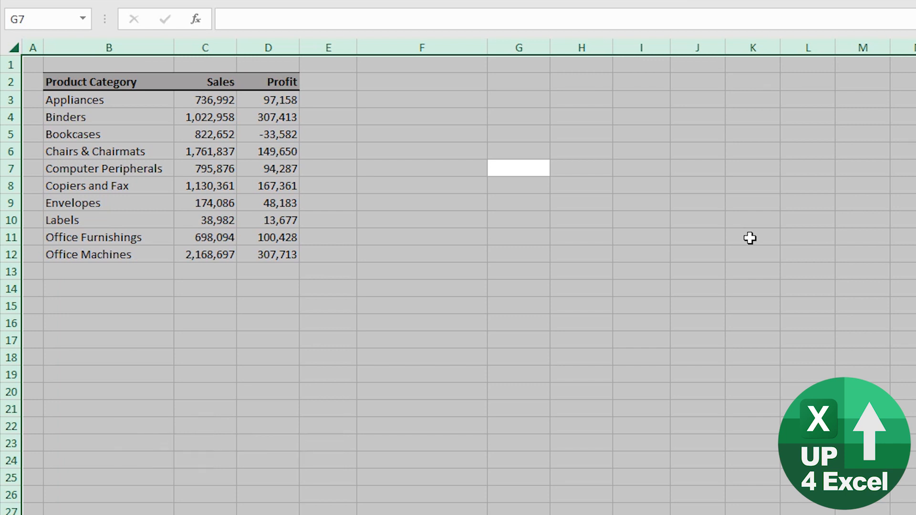
mouse_move(689, 193)
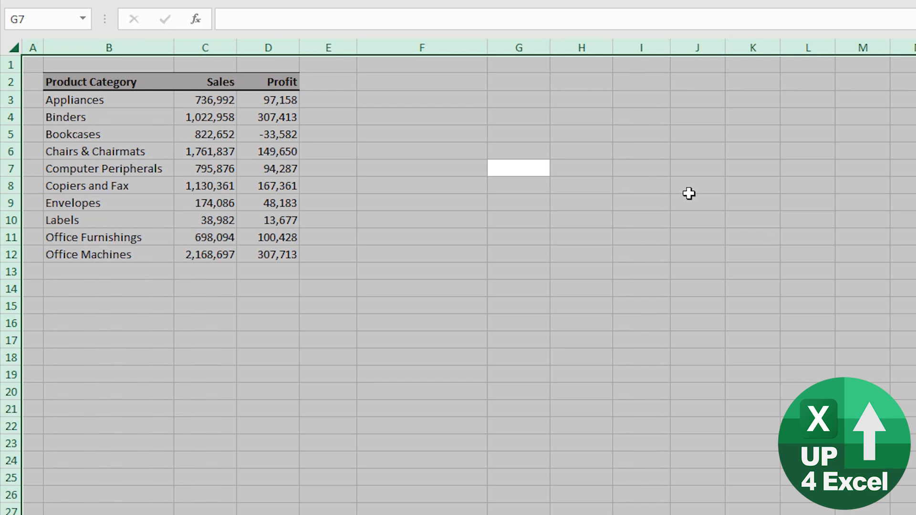
Select the whole Product Category sales and profit table and cut it to the clipboard
left_click(205, 134)
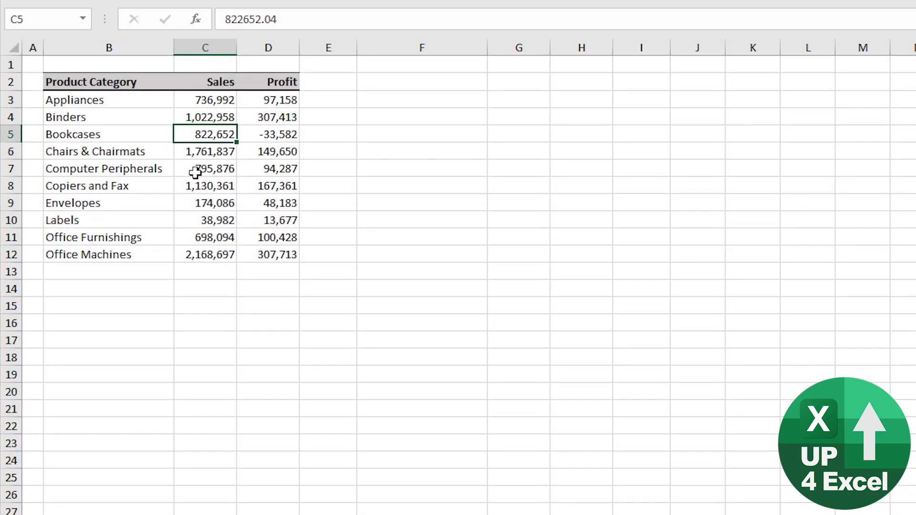
key("ctrl+a")
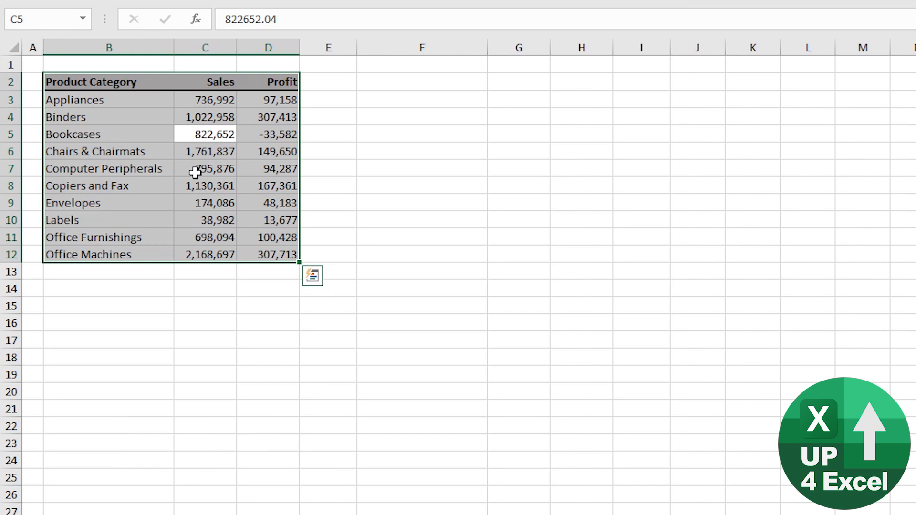
key("ctrl+x")
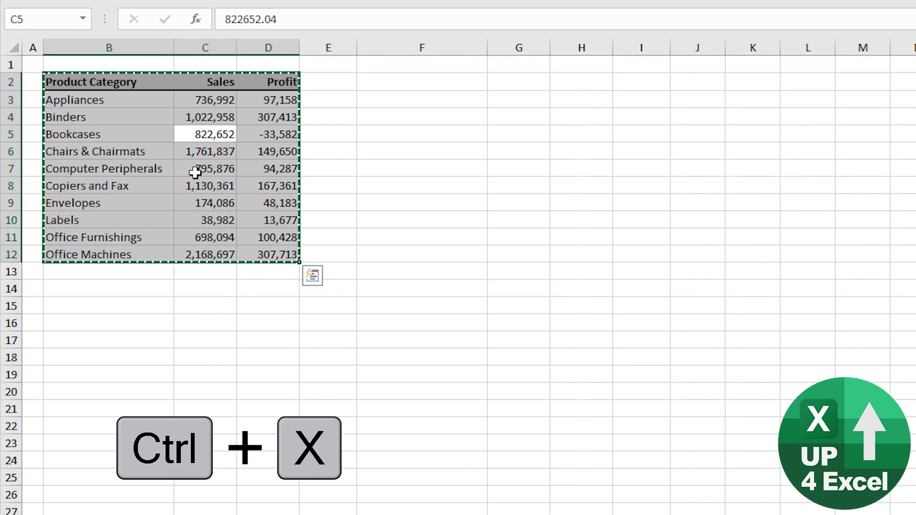
Paste the cut table at F2 so it fills columns F to H, then copy it
left_click(422, 82)
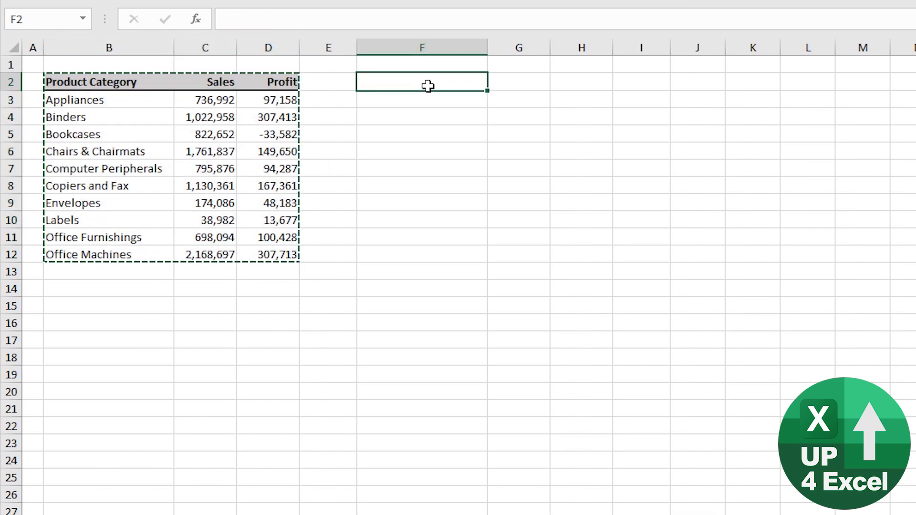
key("ctrl+v")
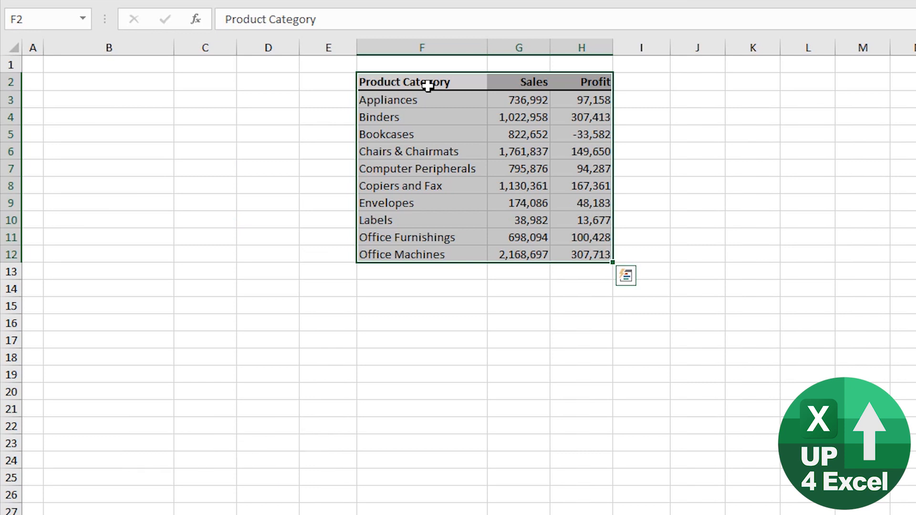
key("ctrl+c")
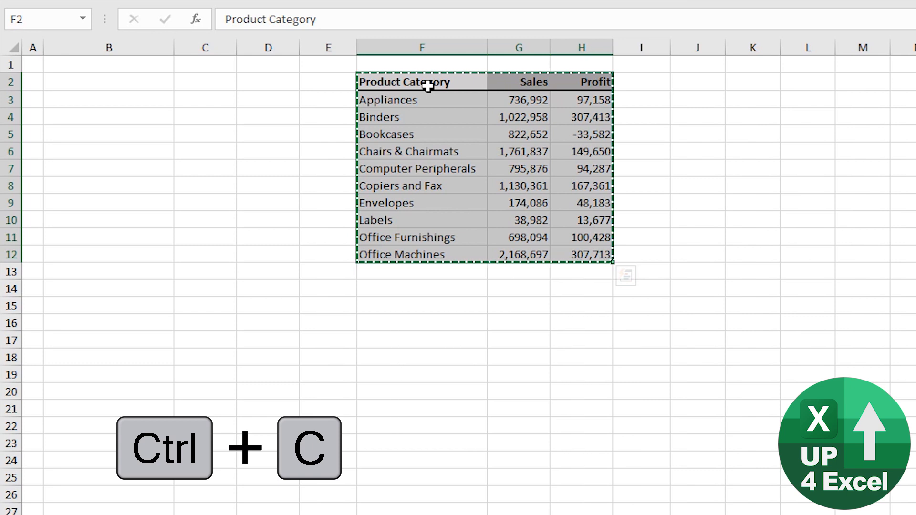
Paste a duplicate of the table back at B2 and copy that range
left_click(109, 82)
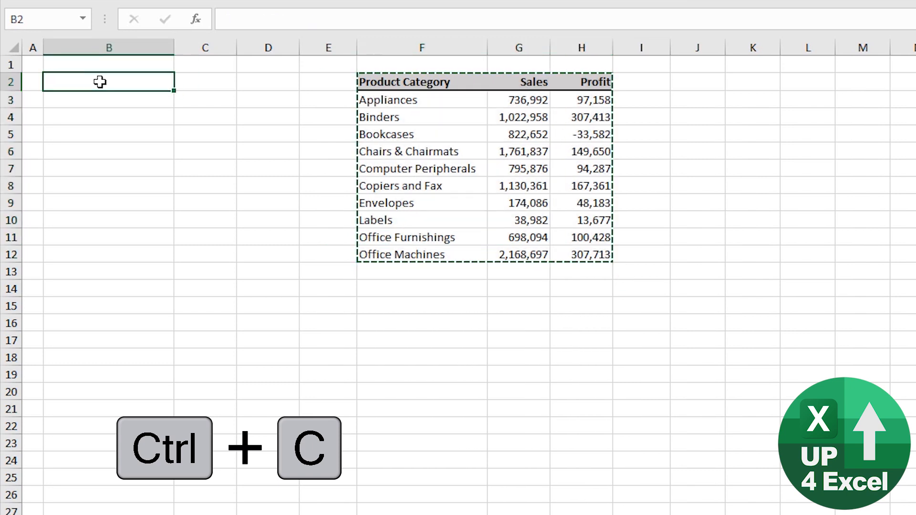
key("ctrl+v")
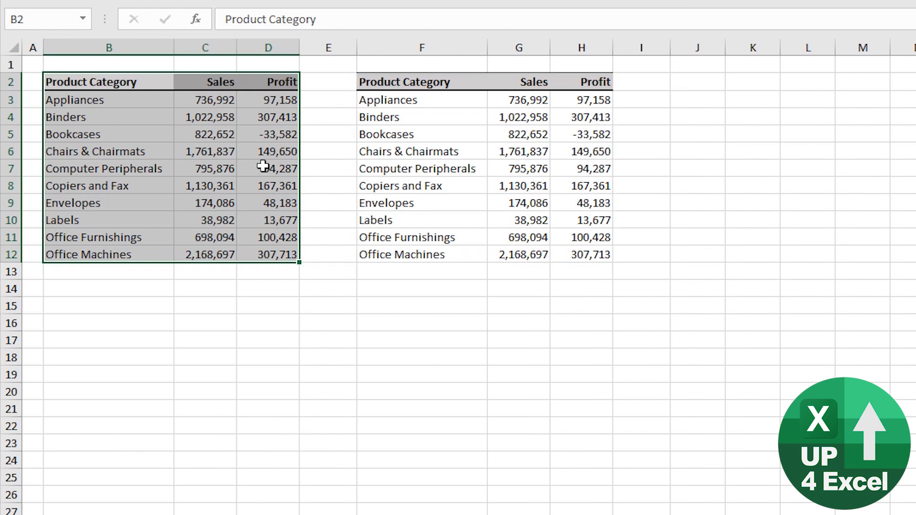
key("ctrl+c")
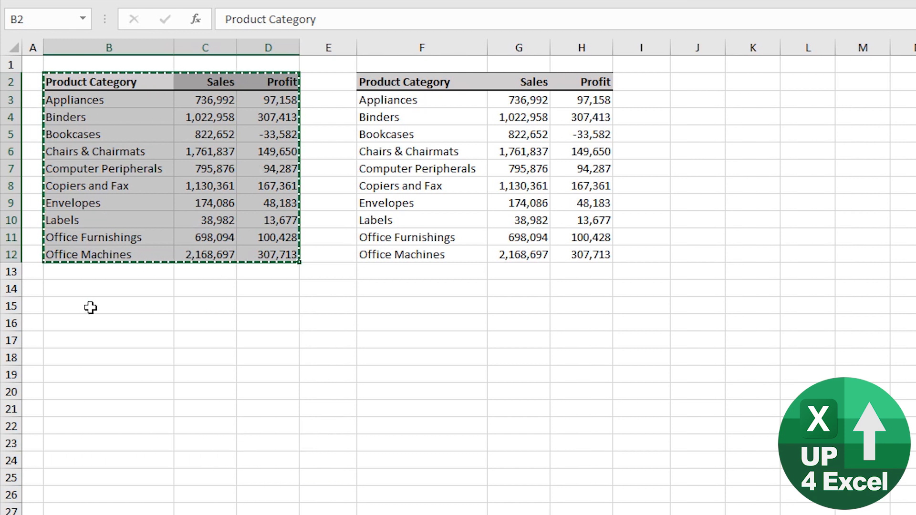
Choose B15 as destination and bring up Paste Special with Ctrl+Alt+V
left_click(107, 305)
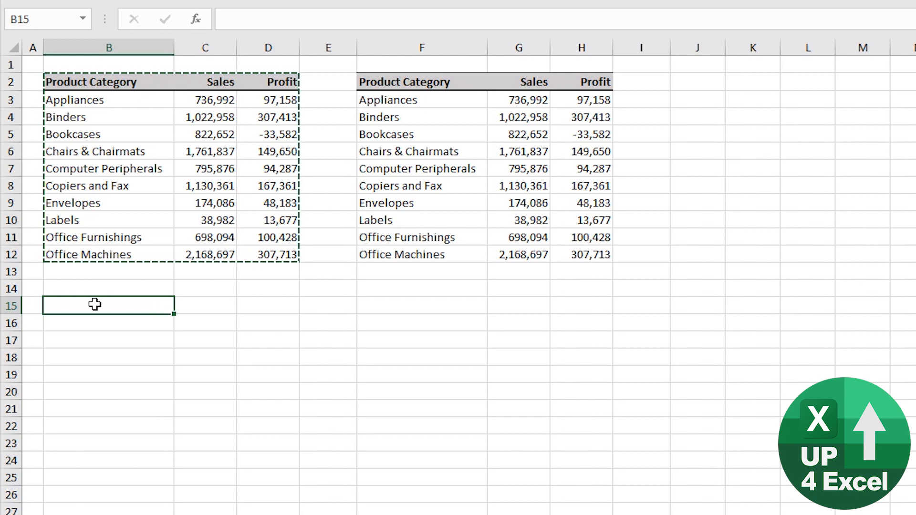
key("ctrl+alt+v")
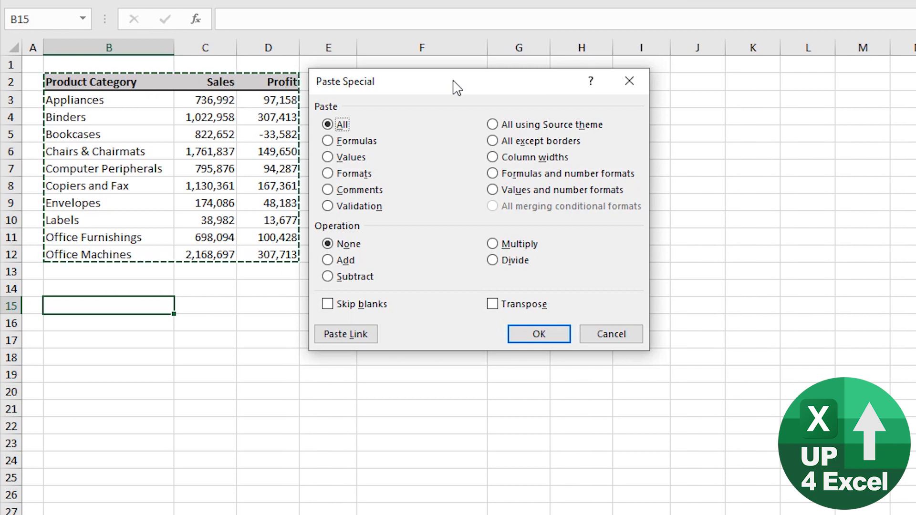
Paste the table at B15:D25 as Values only, leaving Skip blanks unchecked
left_click(327, 156)
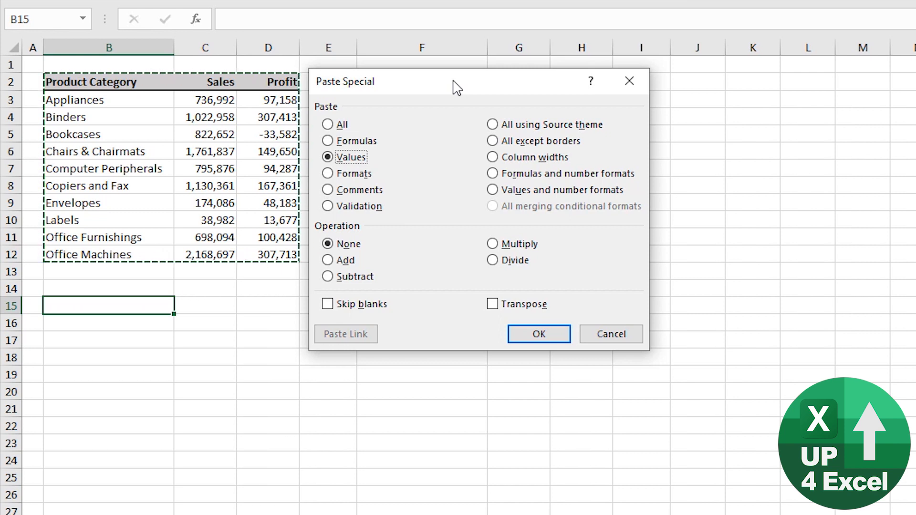
key("Tab")
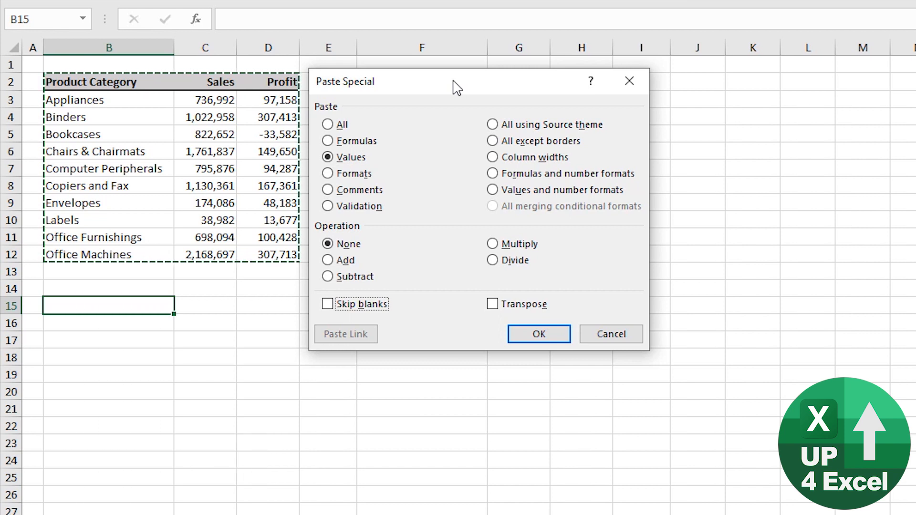
left_click(327, 303)
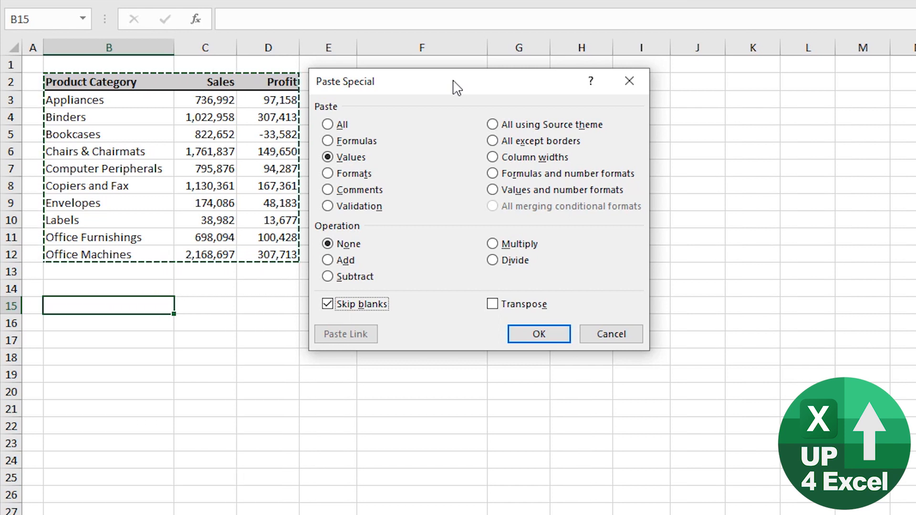
left_click(327, 304)
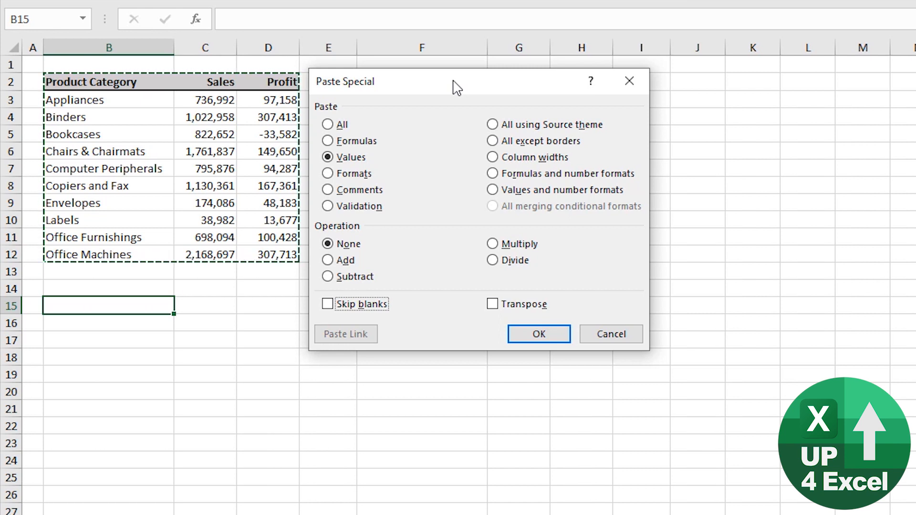
key("Tab")
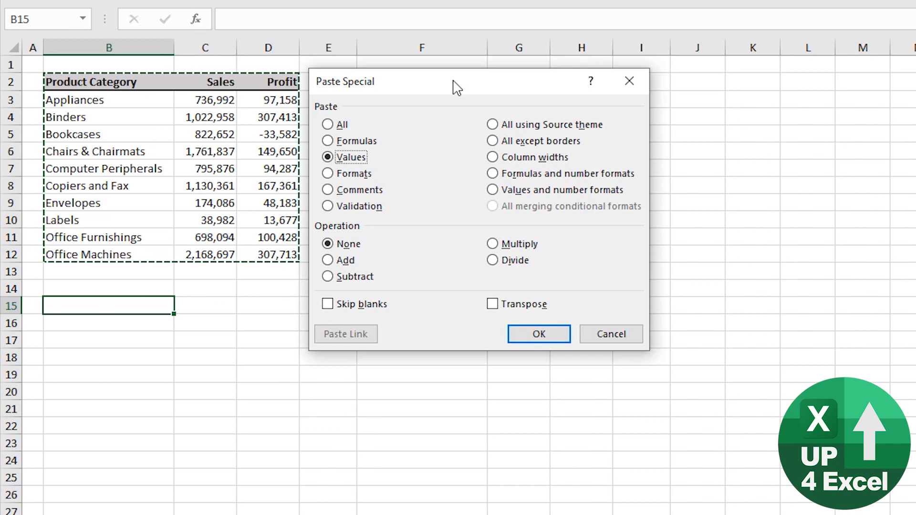
left_click(538, 334)
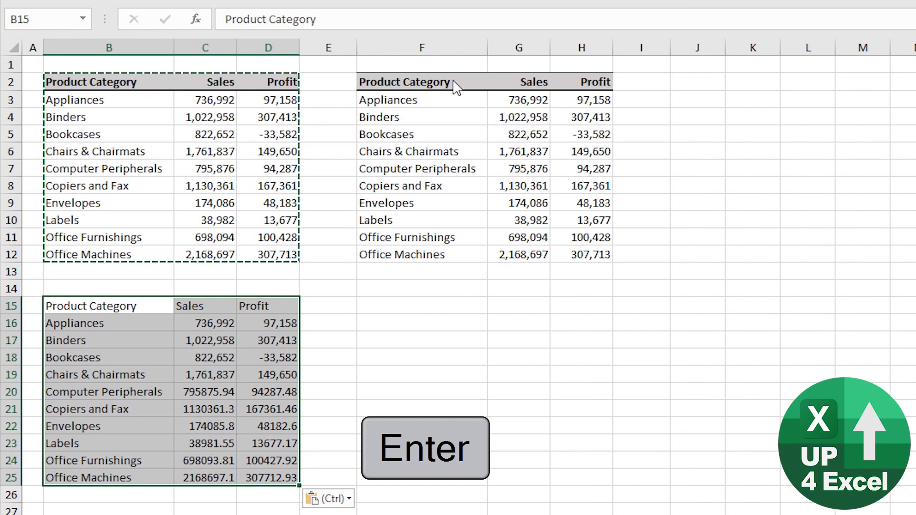
key("enter")
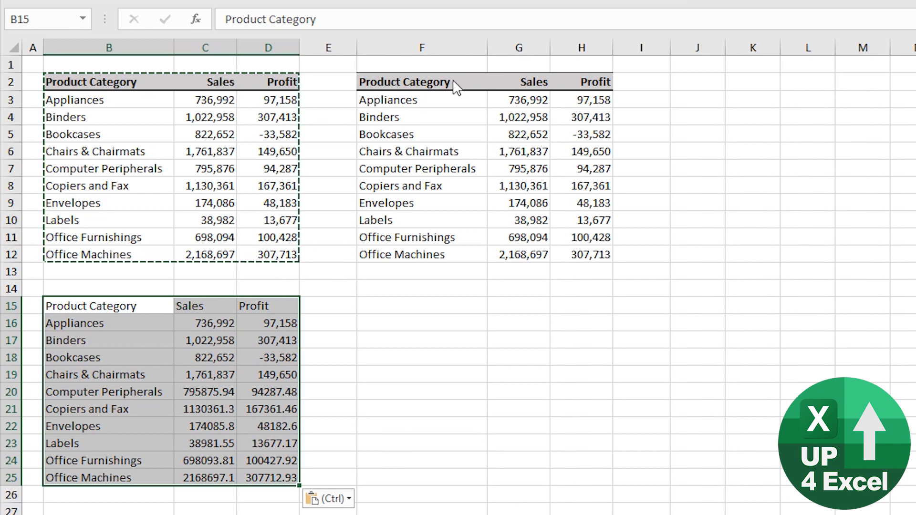